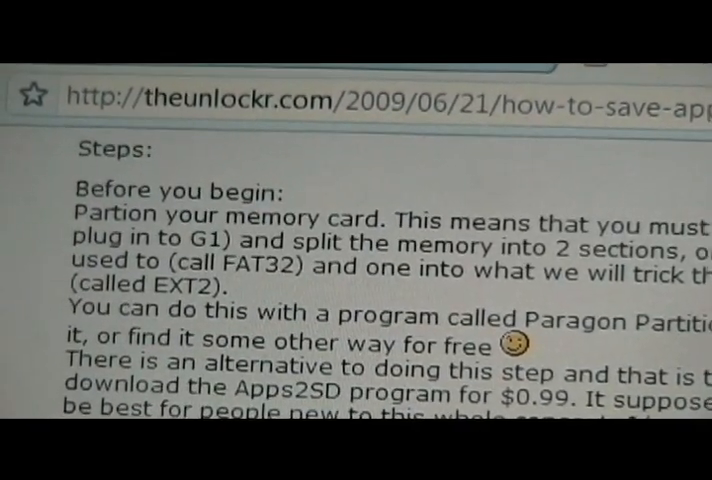
Scroll the theunlockr.com article down to the '1. Download these 3 files' step
scroll("down", 3)
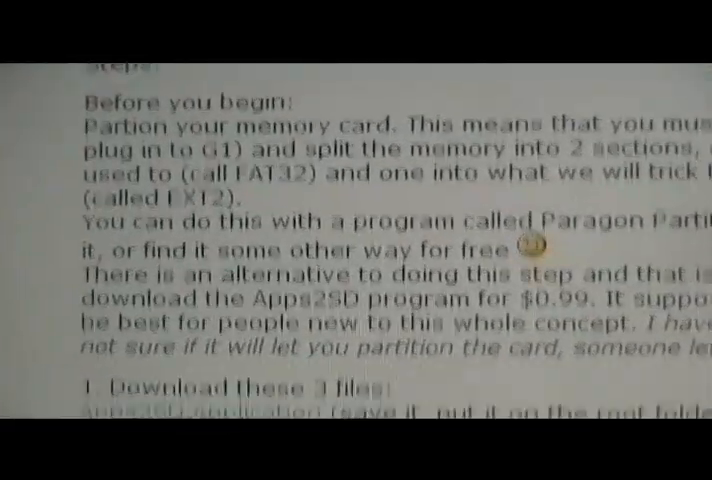
scroll("down", 3)
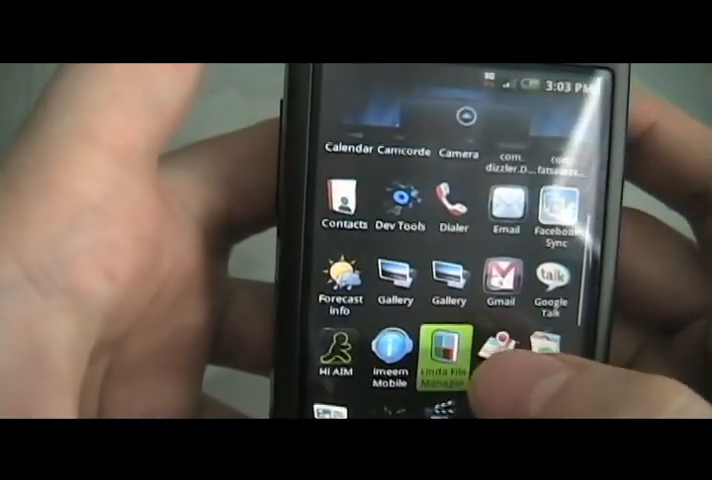
Launch Terminal Emulator from the app drawer
left_click(436, 360)
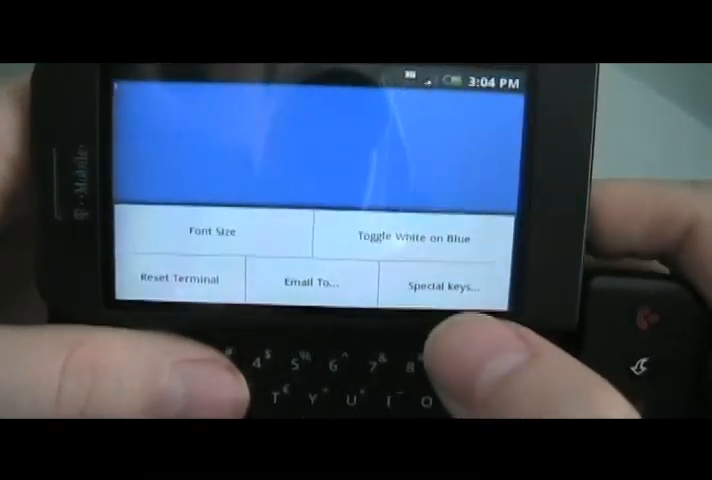
Show the Font Size choices from the terminal's menu and scroll through the size list
left_click(216, 232)
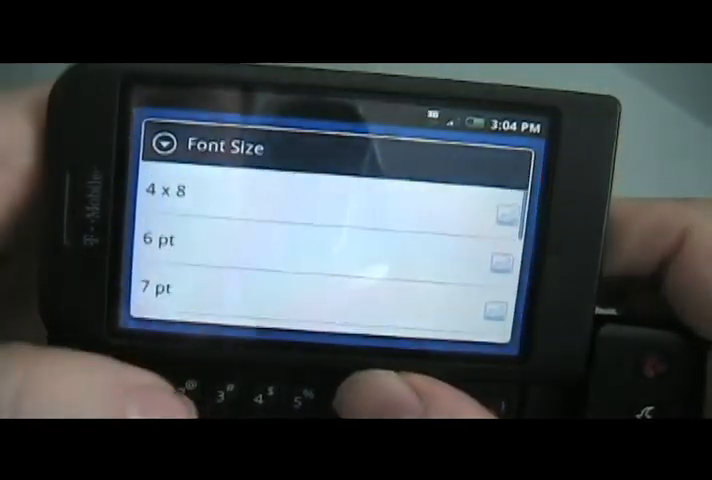
scroll("down", 3)
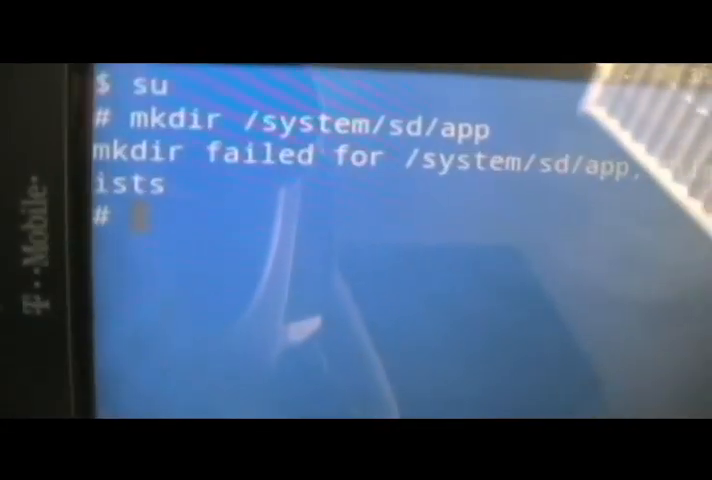
Enter the copy command 'cp sdcard/apps2...' at the # root prompt
type("cp")
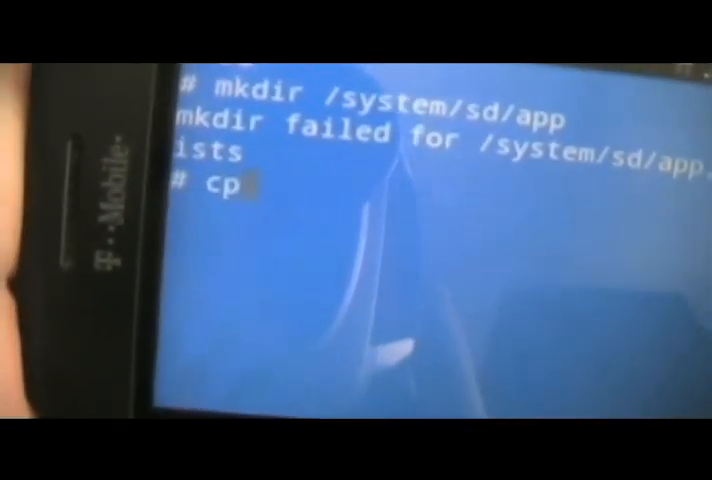
type("sdcard/")
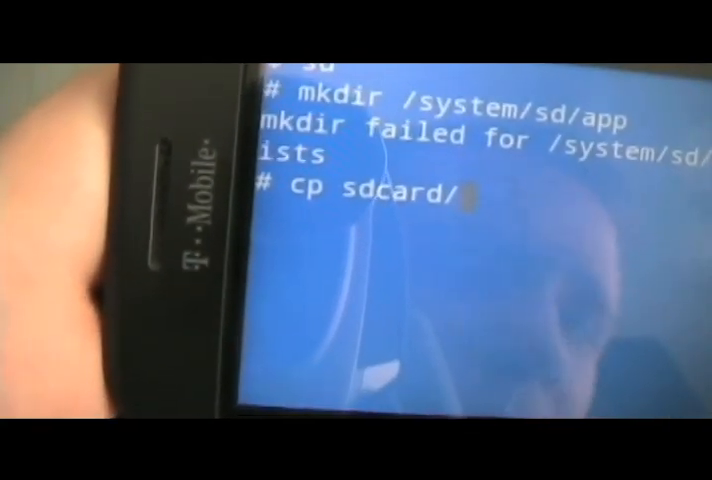
type("apps")
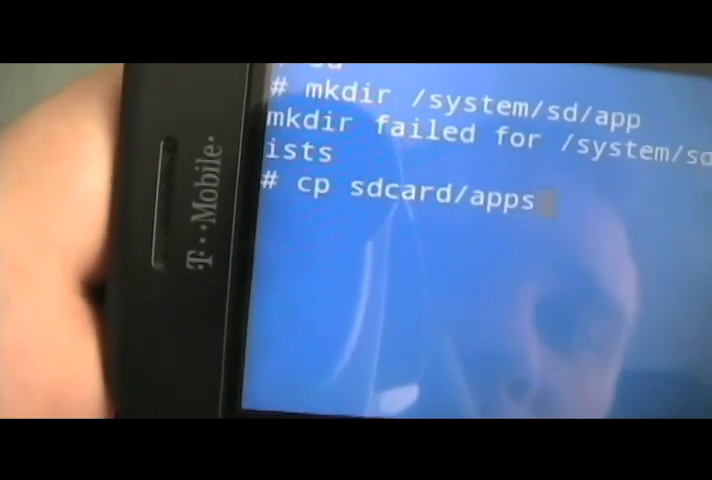
type("2")
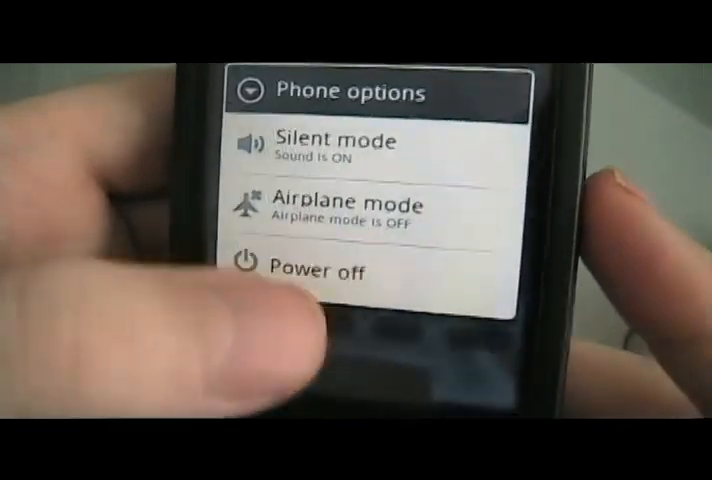
Choose Power off in Phone options and confirm with OK
left_click(316, 274)
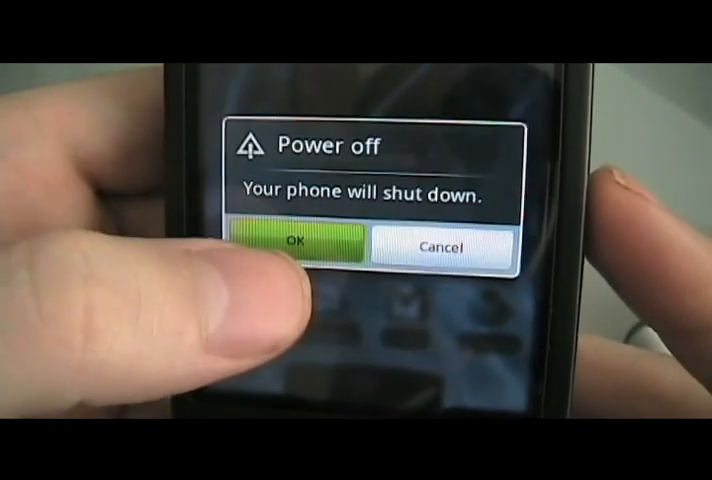
left_click(298, 244)
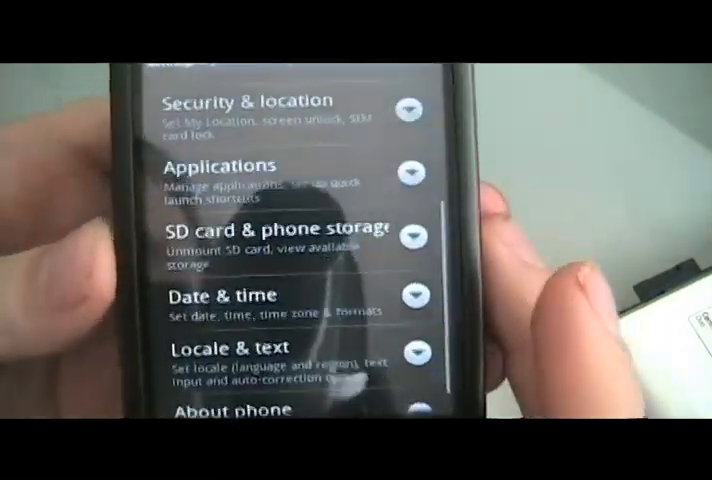
View SD card & phone storage details, then show the app drawer with AppsToSD installed
left_click(270, 230)
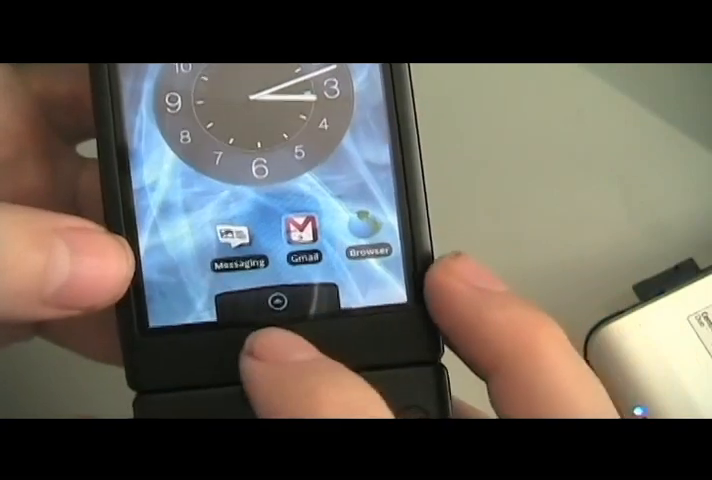
left_click(272, 304)
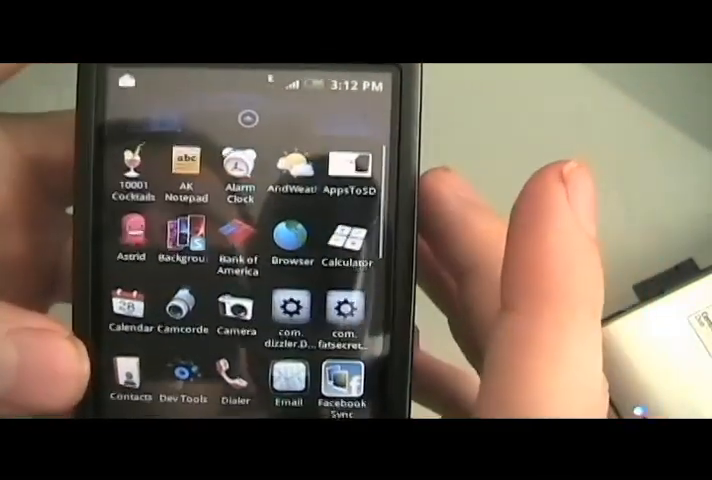